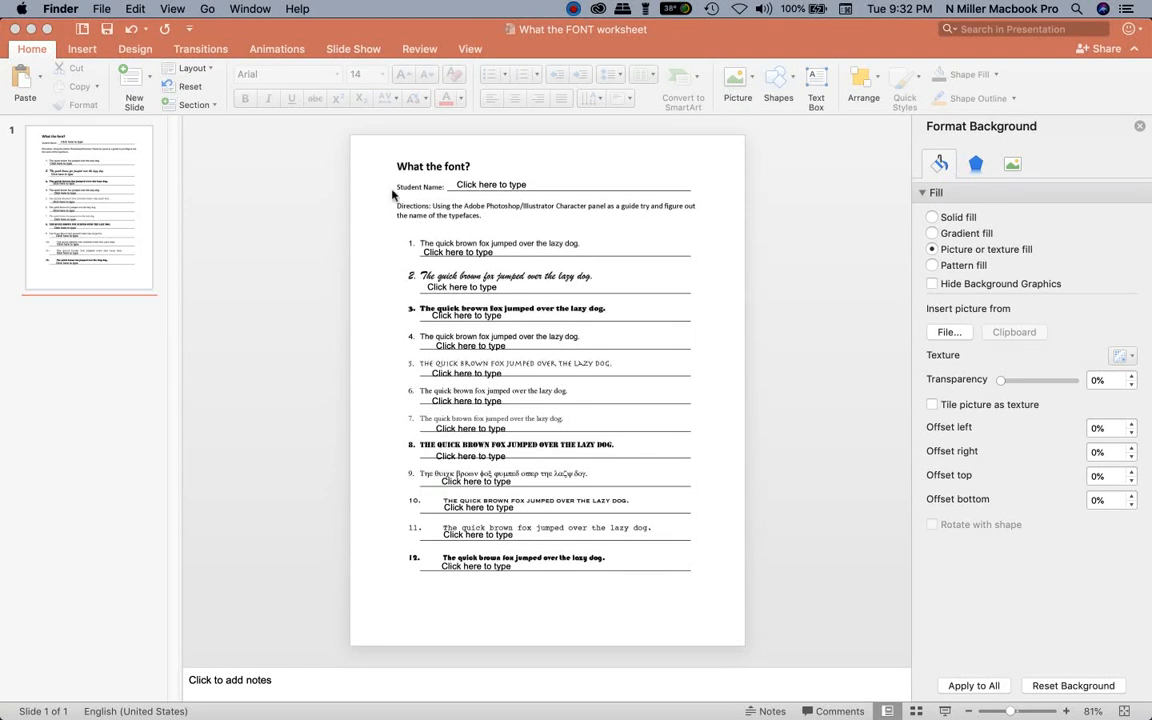
pyautogui.moveTo(600, 192)
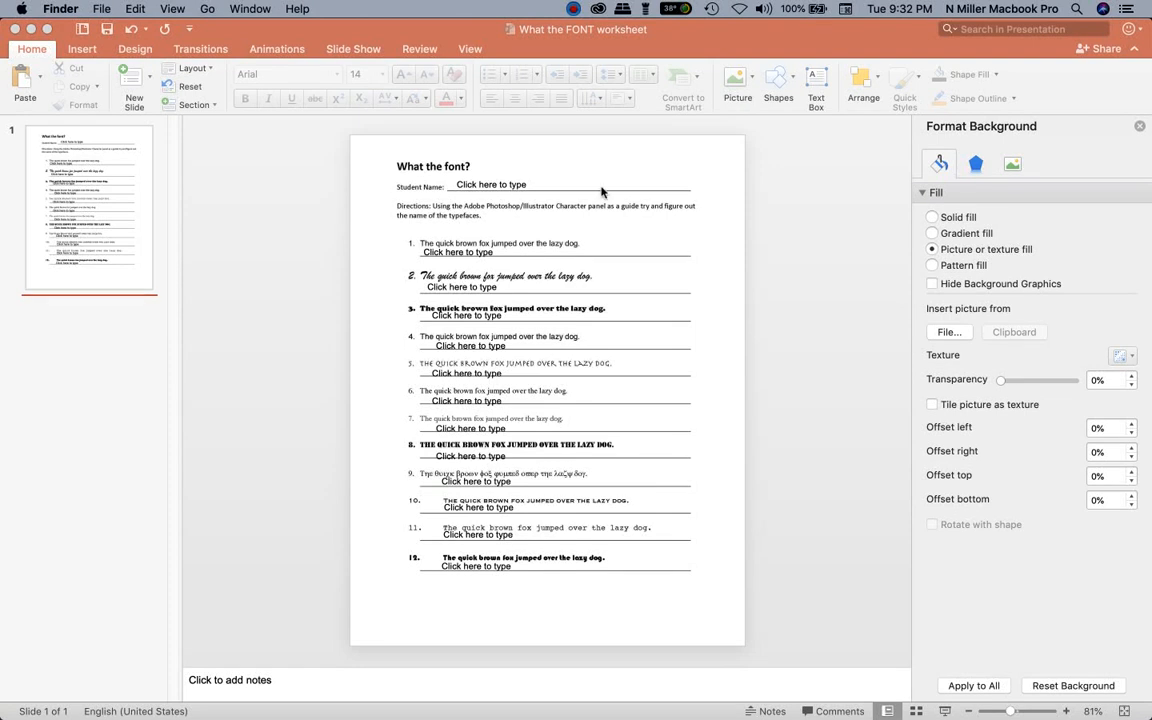
pyautogui.moveTo(768, 236)
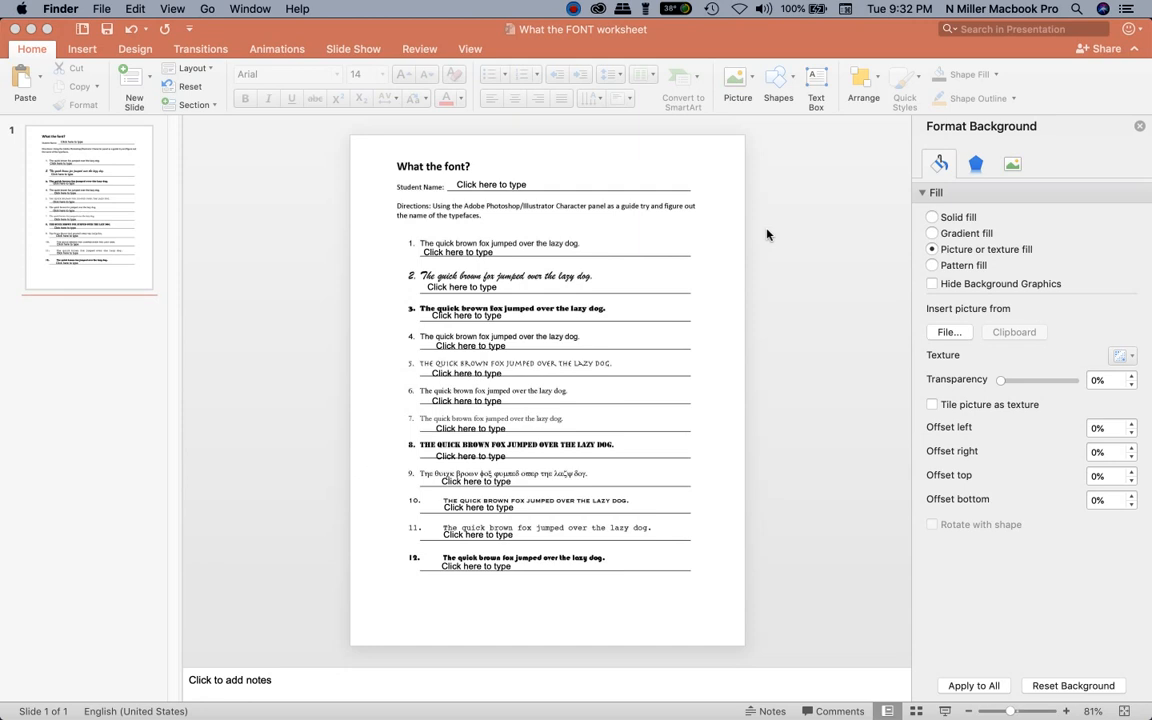
pyautogui.moveTo(790, 248)
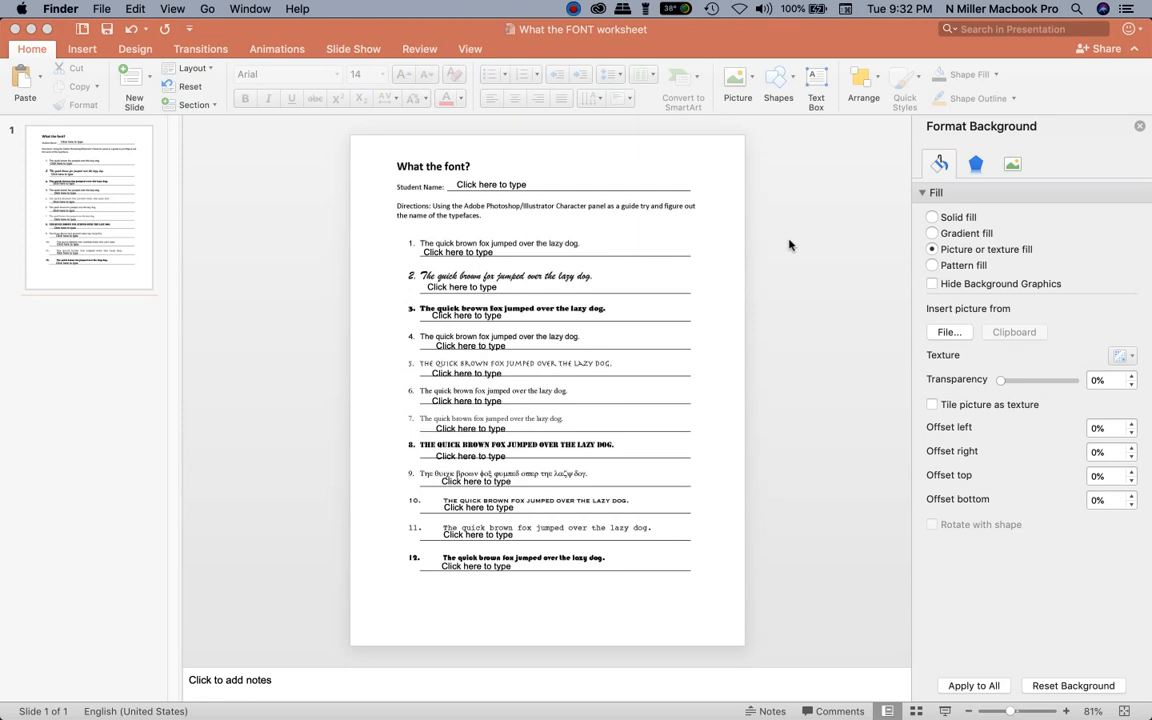
pyautogui.moveTo(474, 180)
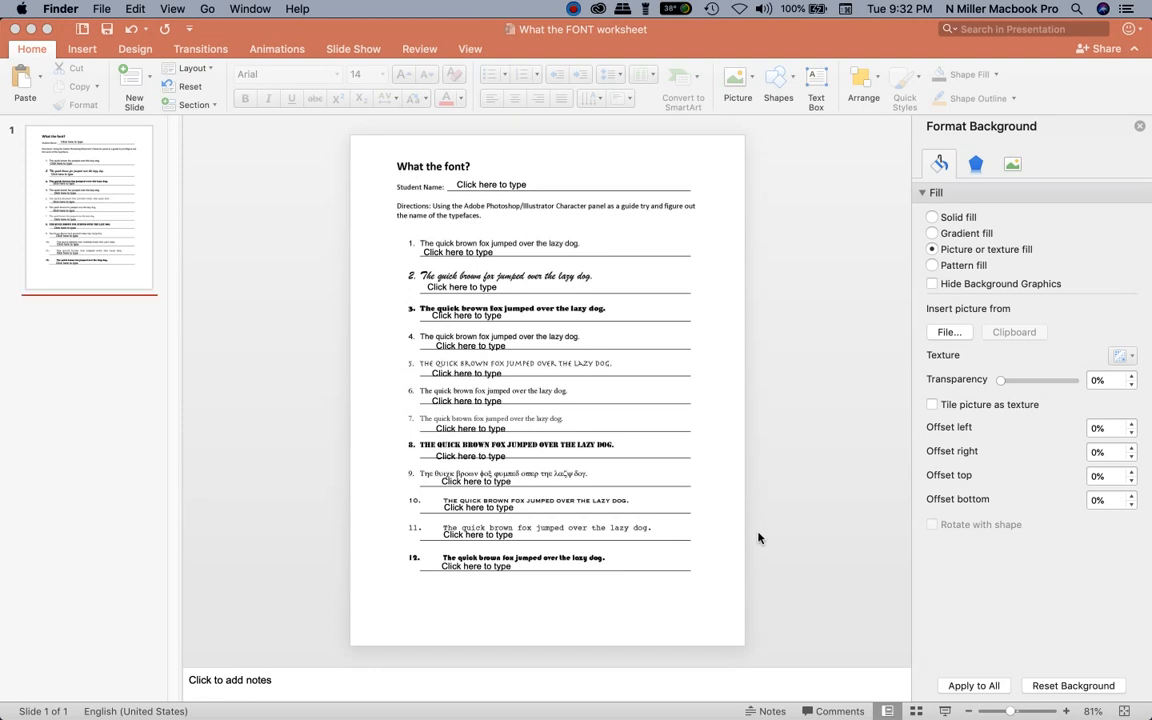
pyautogui.moveTo(784, 472)
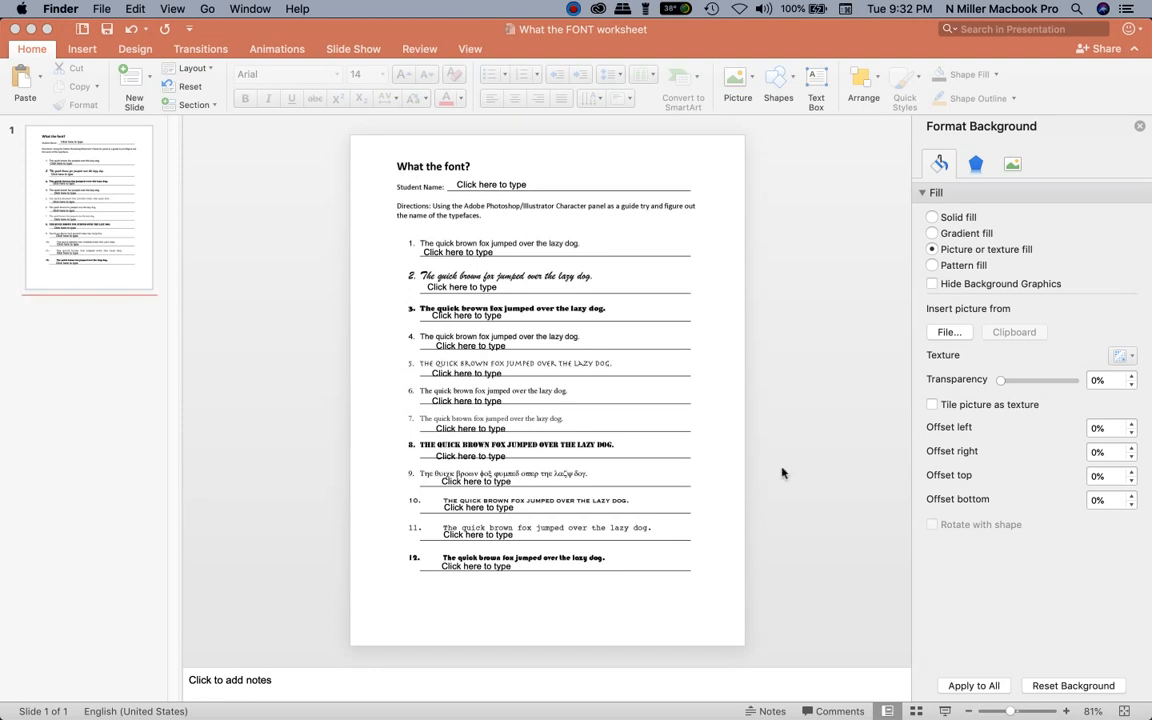
pyautogui.moveTo(818, 564)
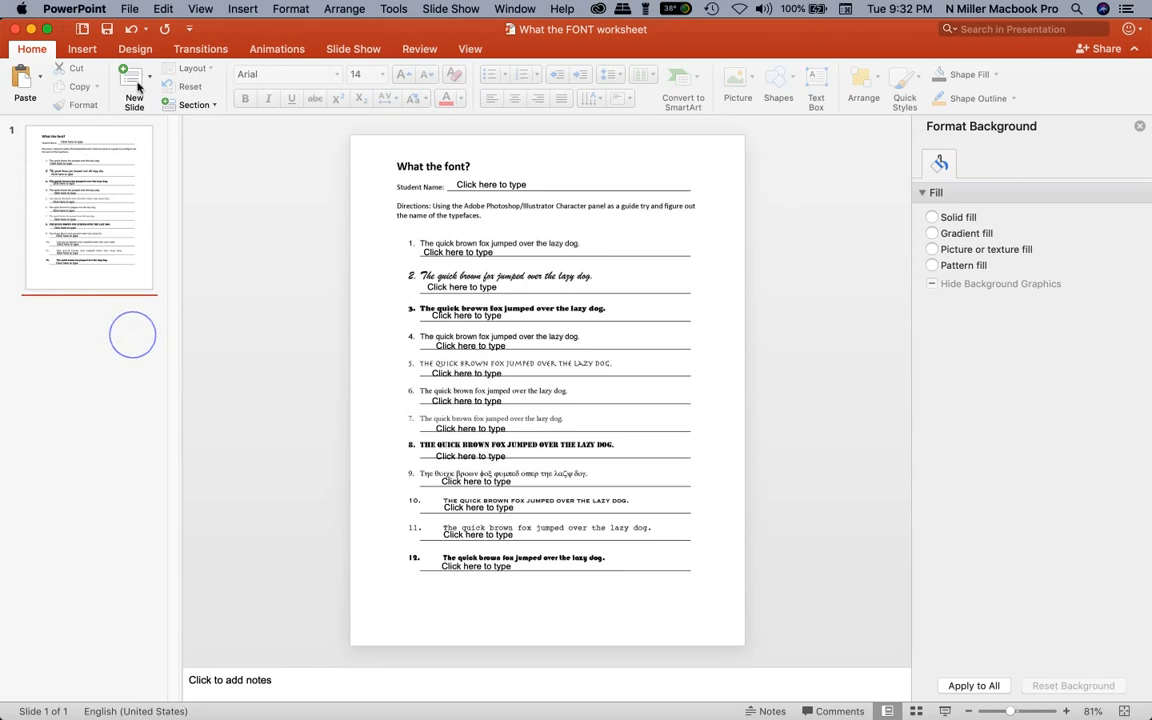
# Add a new slide after the worksheet slide and remove its title placeholder
pyautogui.click(134, 84)
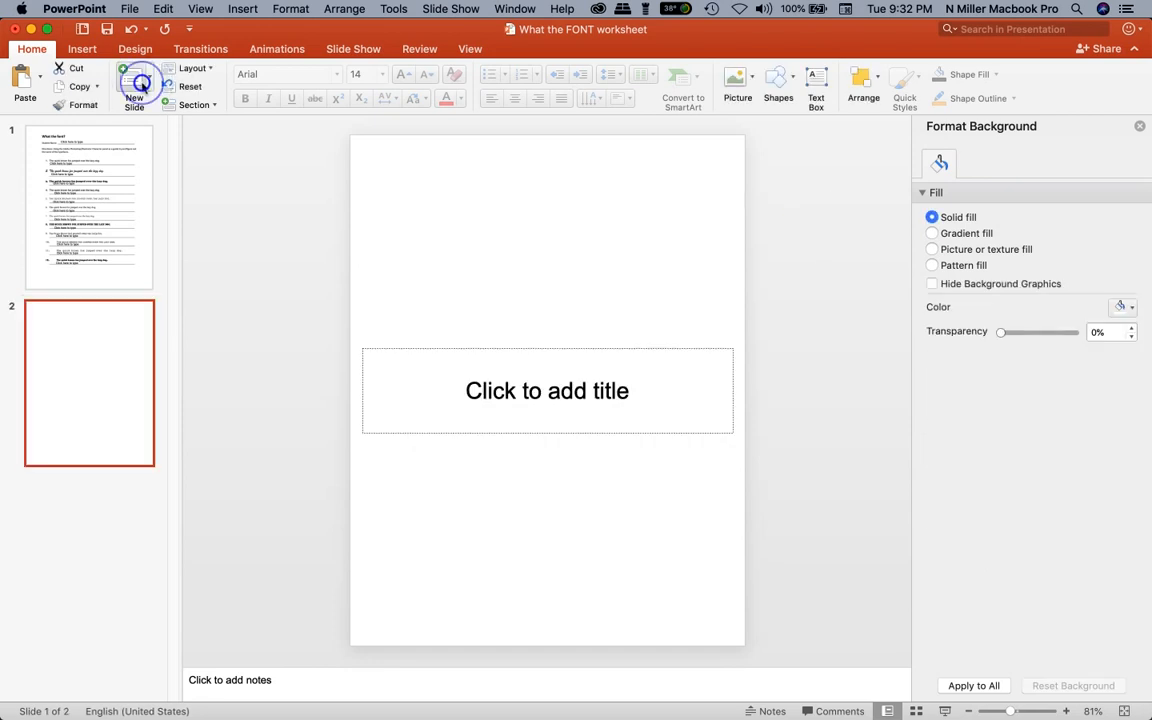
pyautogui.click(548, 390)
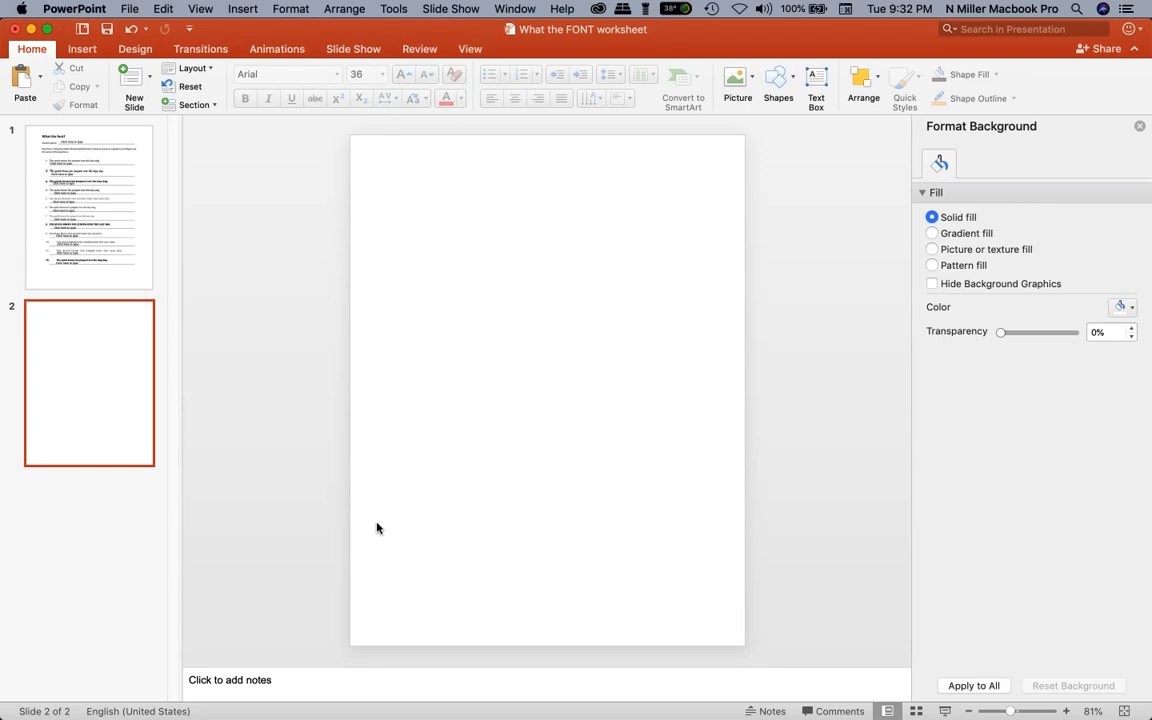
pyautogui.moveTo(390, 476)
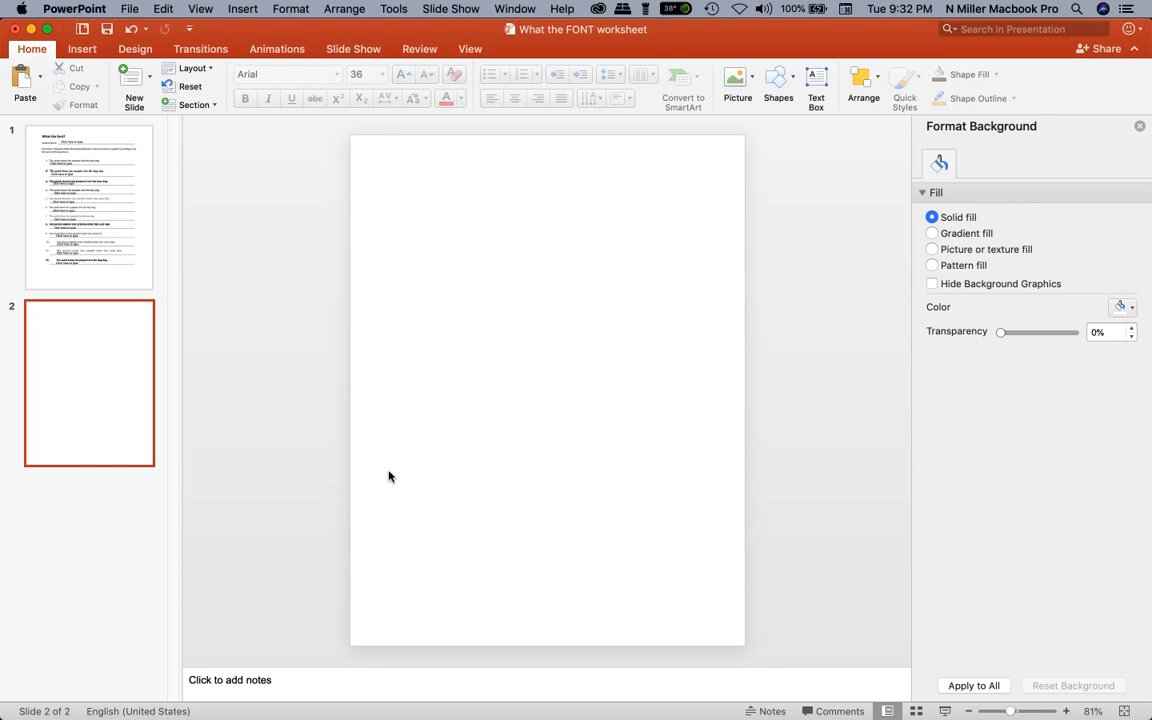
# Set the second slide's background to Picture or texture fill via Format > Slide Background
pyautogui.click(244, 8)
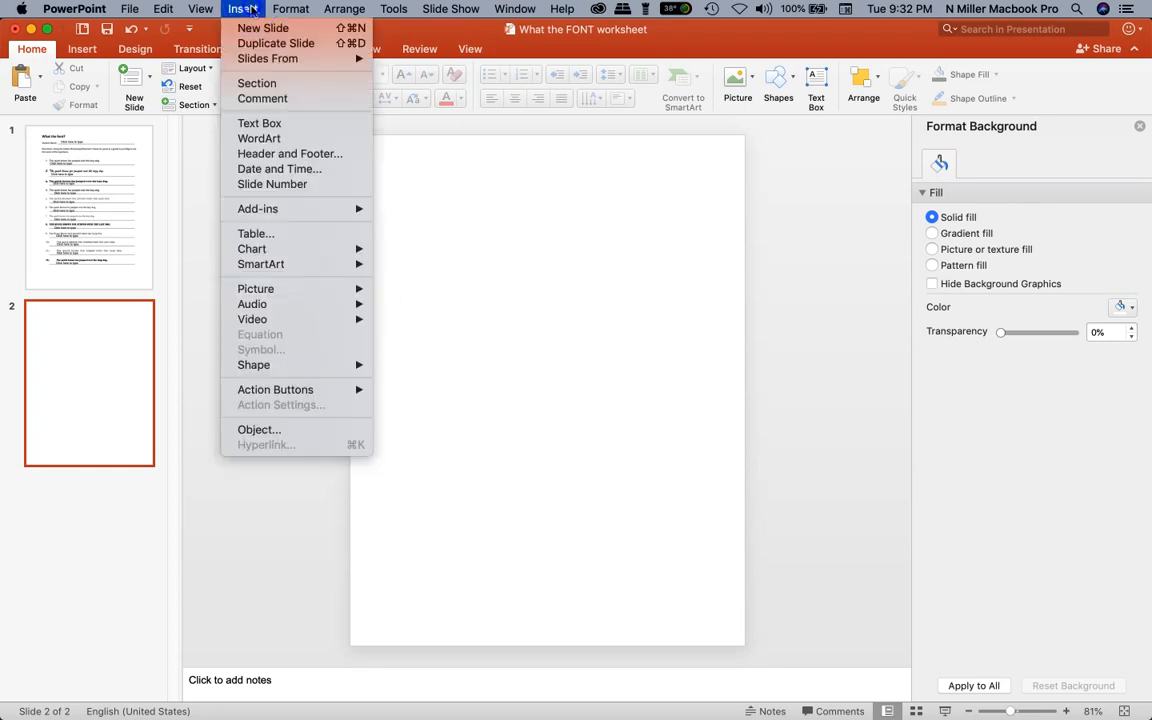
pyautogui.click(292, 8)
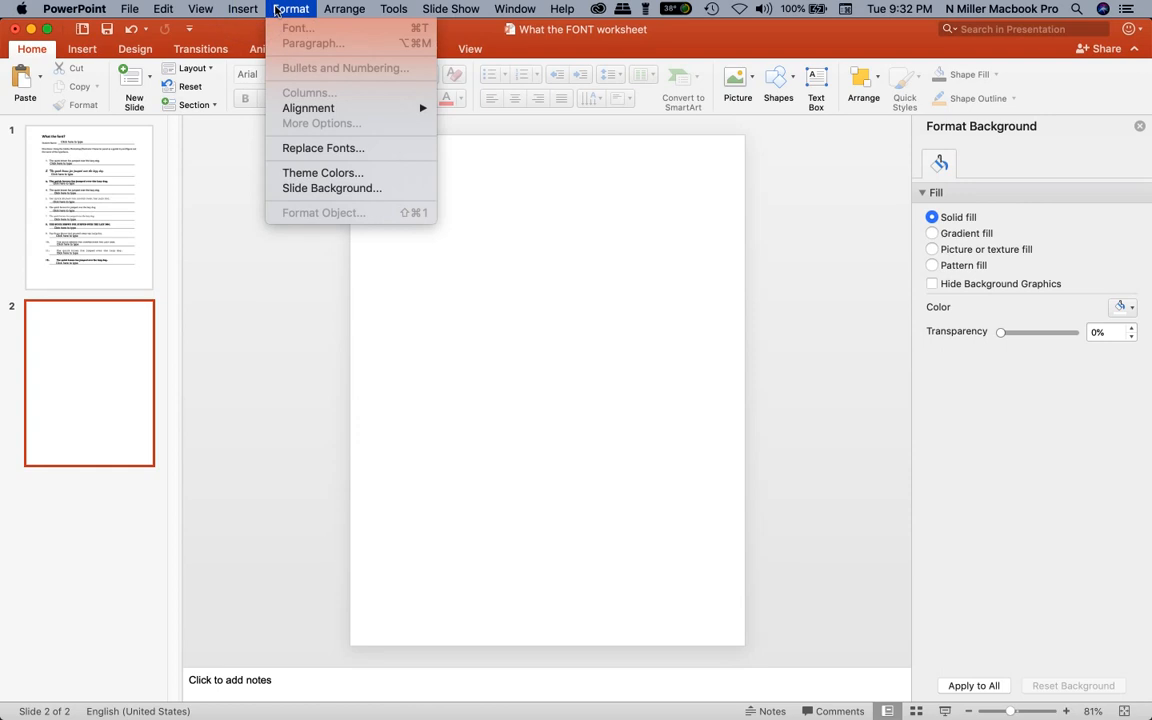
pyautogui.moveTo(340, 168)
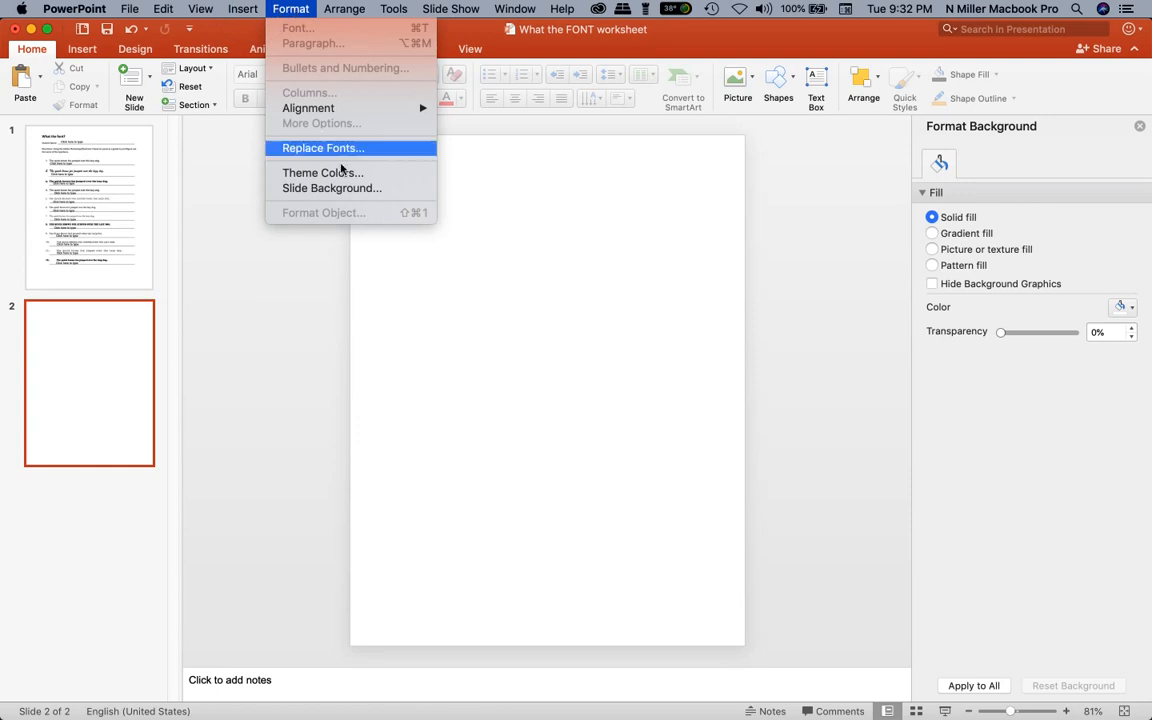
pyautogui.moveTo(332, 188)
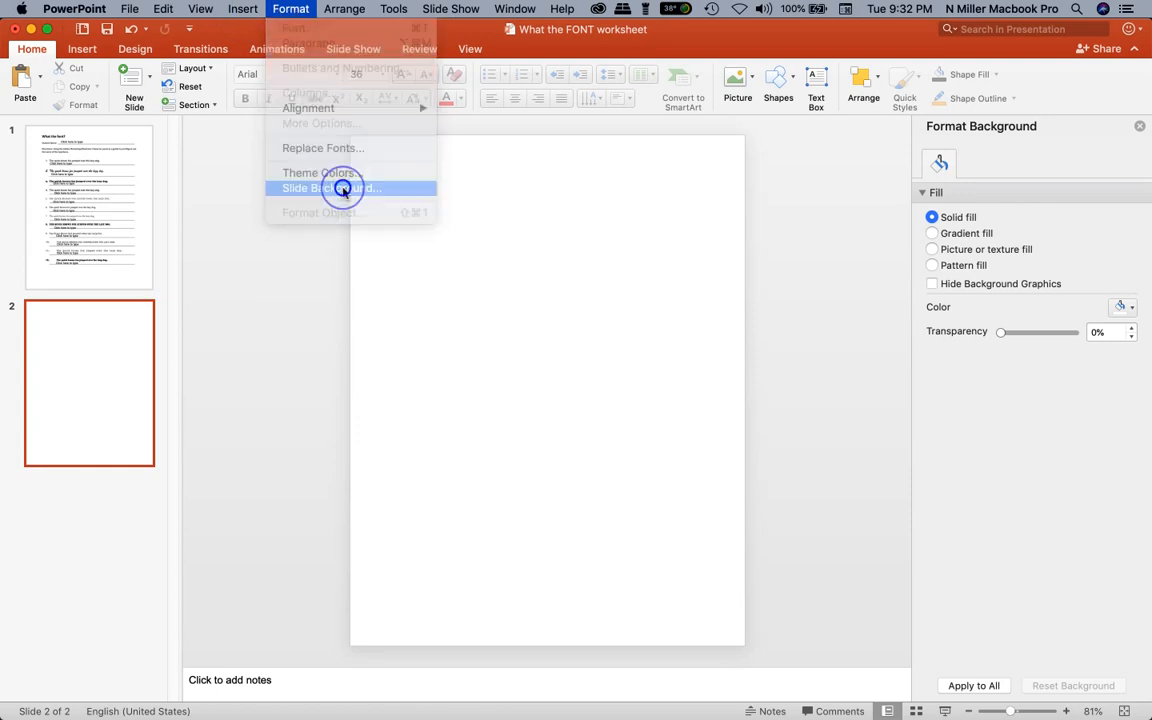
pyautogui.click(332, 188)
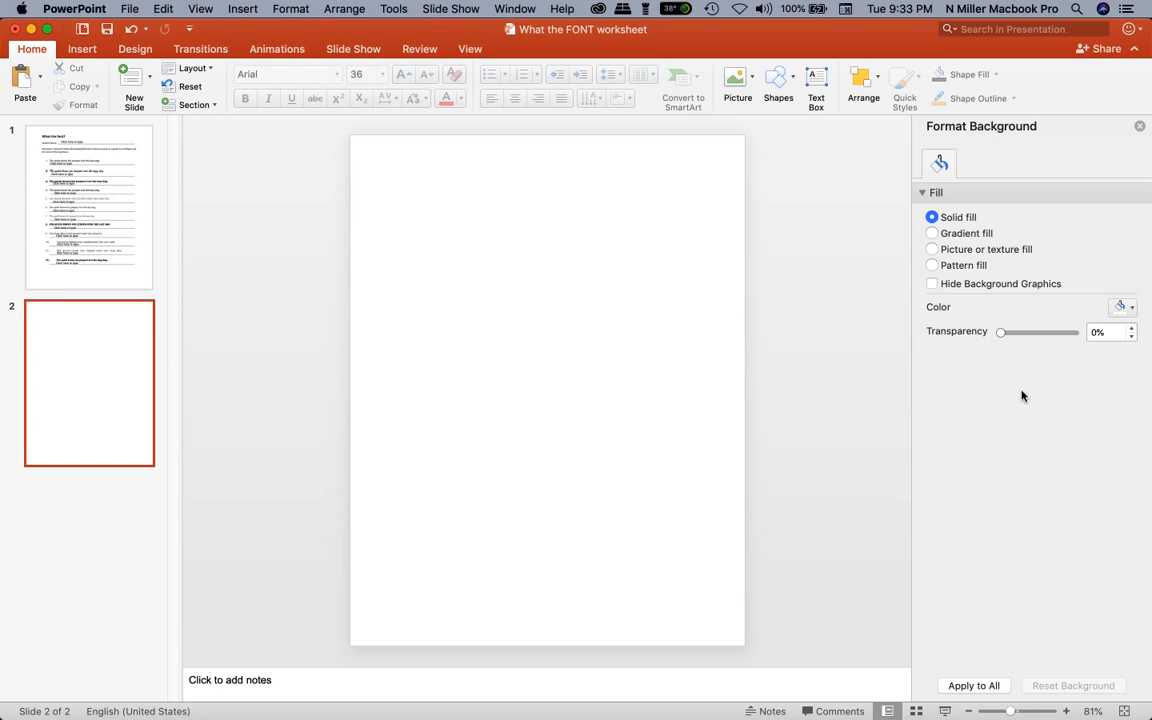
pyautogui.moveTo(932, 252)
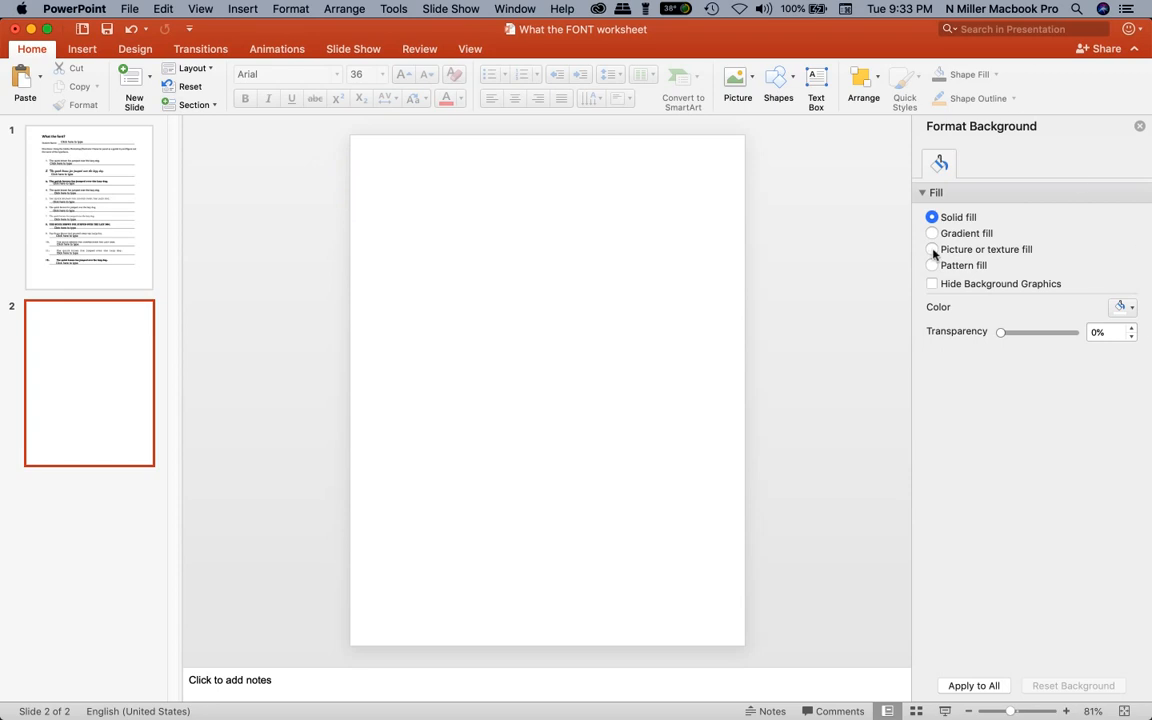
pyautogui.click(932, 248)
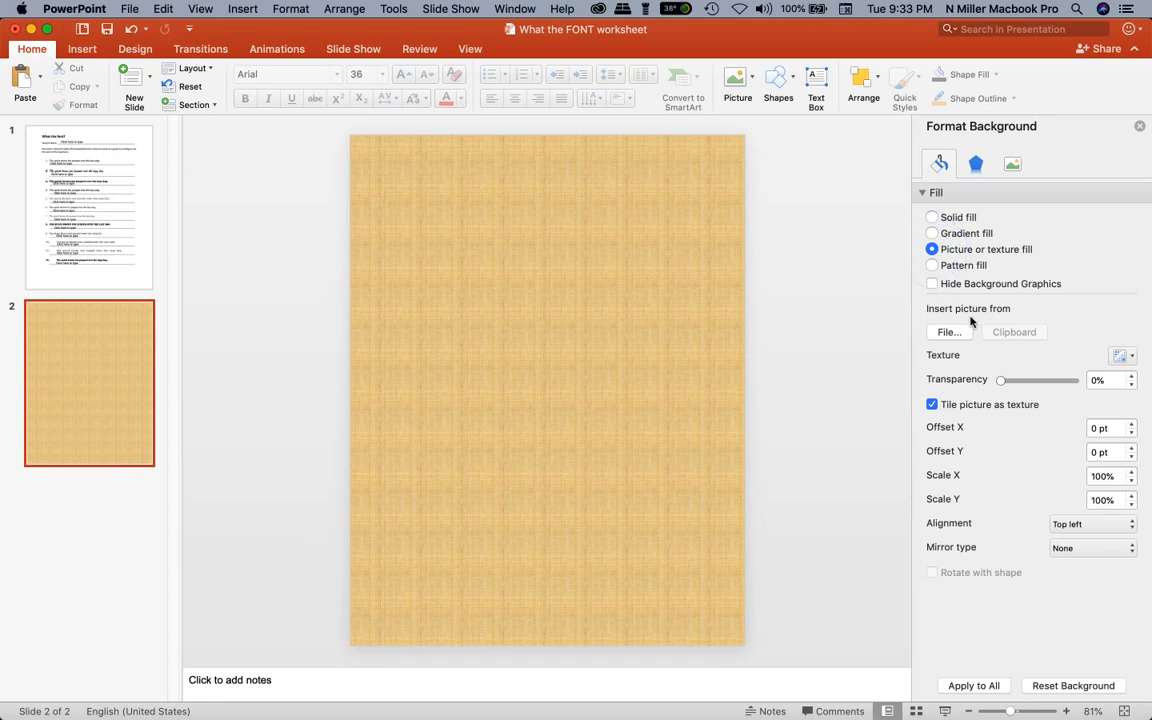
pyautogui.moveTo(984, 320)
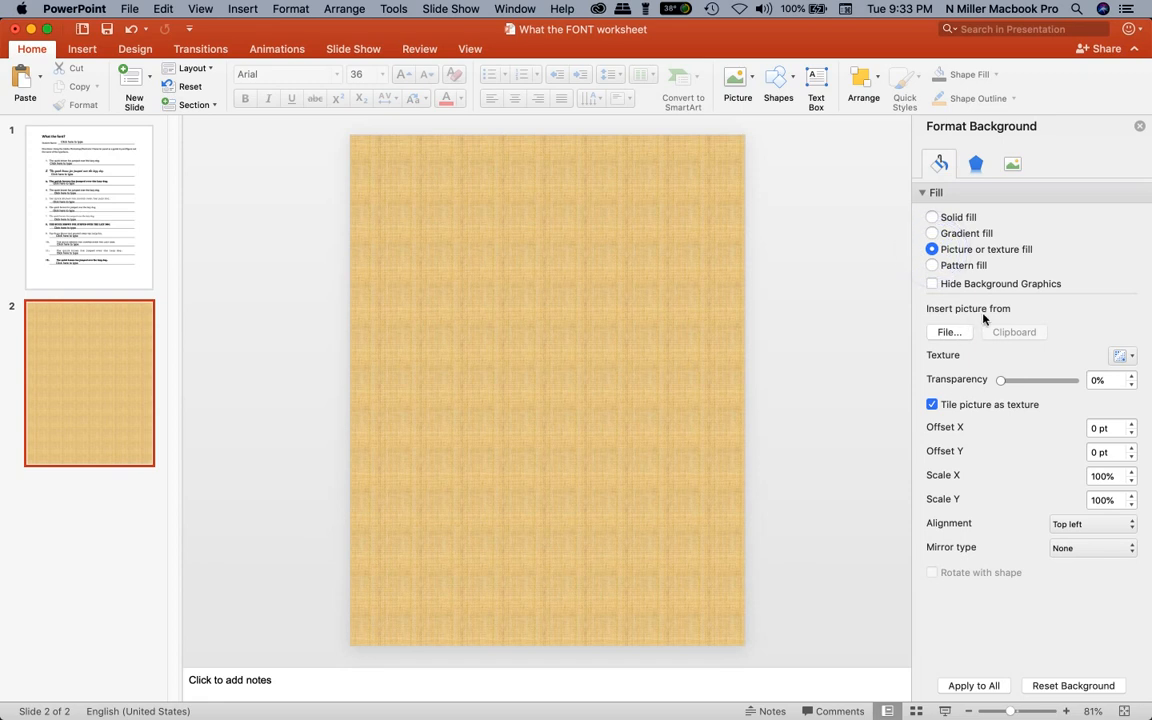
# Insert What_The_FONT_Page_1.jpg as the second slide's background picture
pyautogui.click(948, 332)
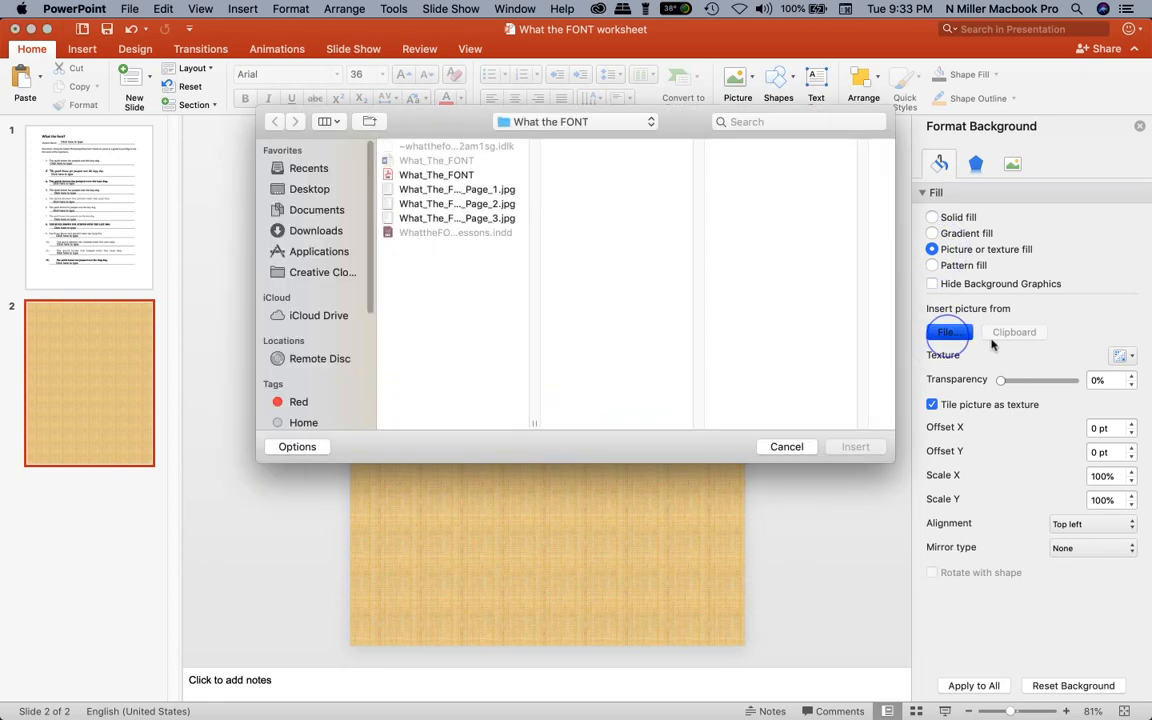
pyautogui.moveTo(604, 242)
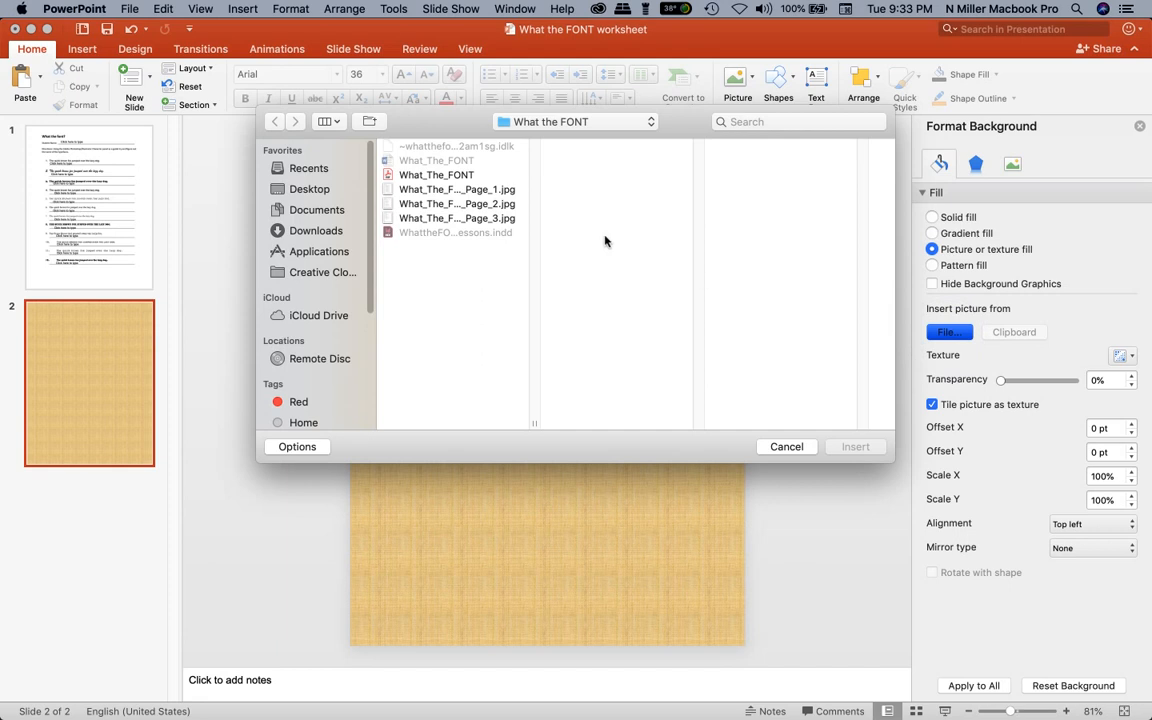
pyautogui.click(456, 188)
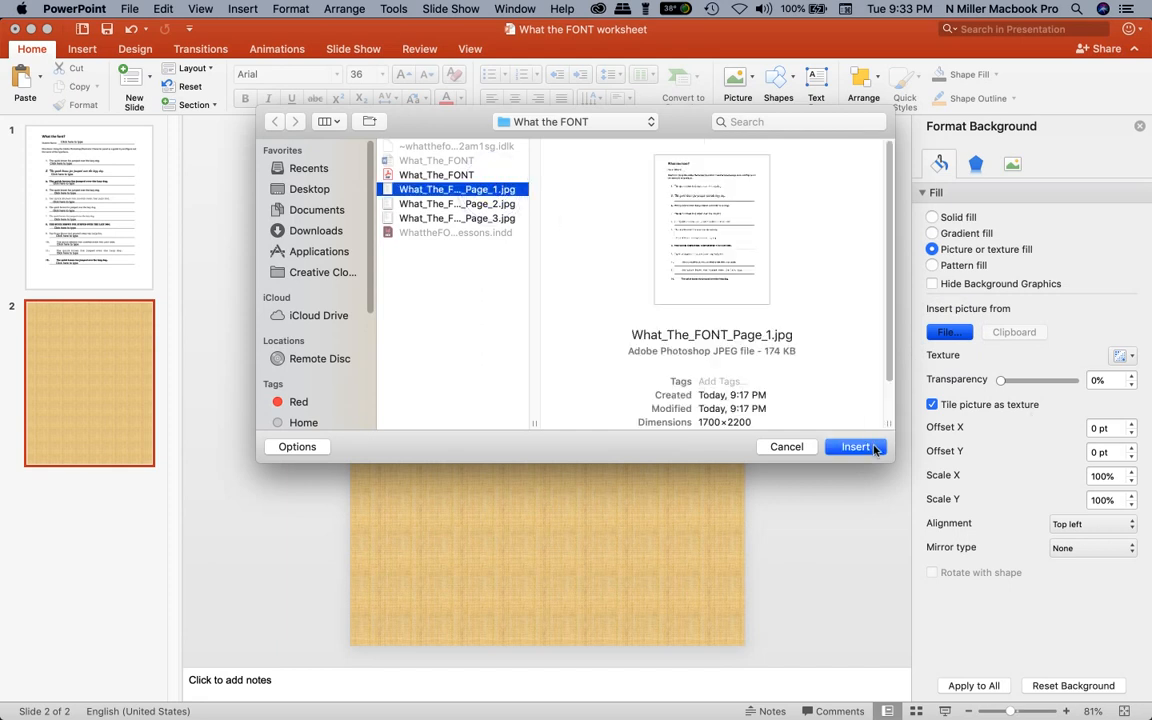
pyautogui.click(856, 446)
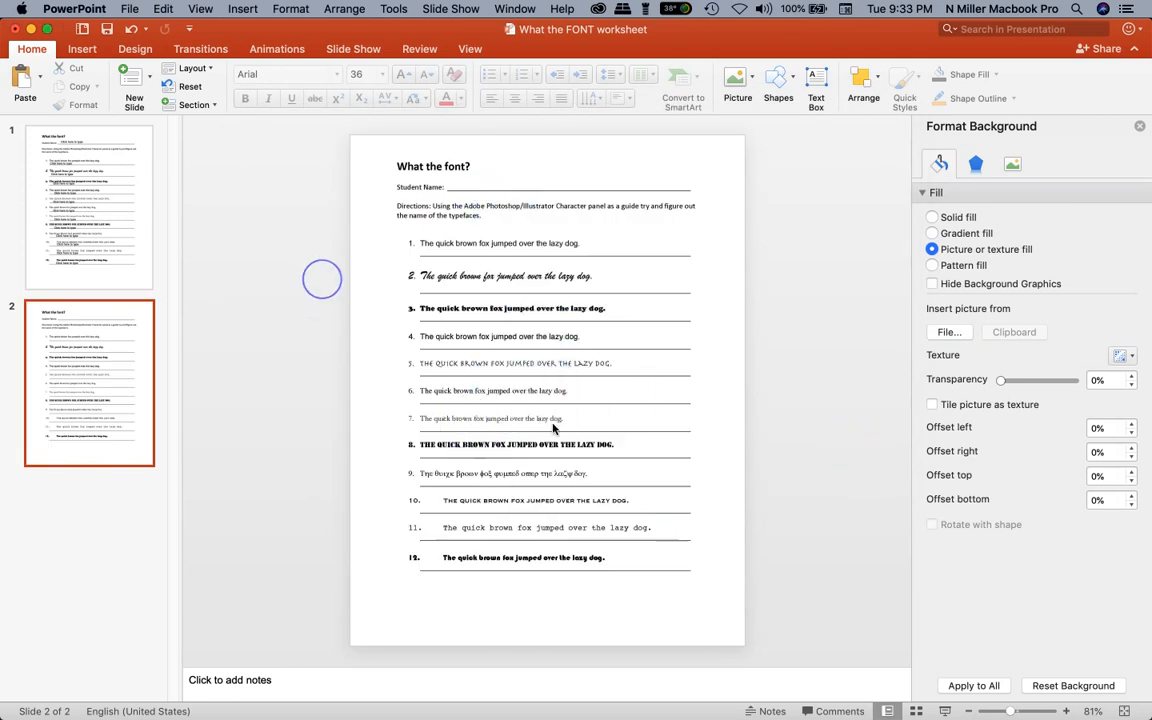
pyautogui.moveTo(668, 336)
pyautogui.write('C')
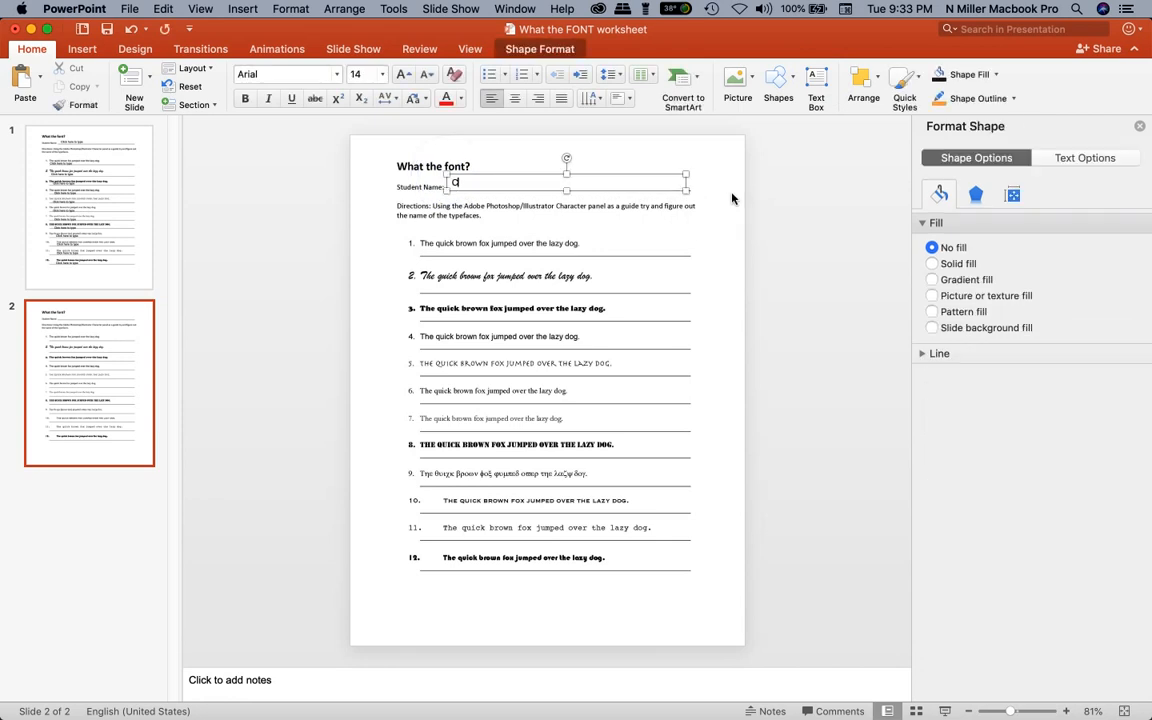
# Add a text box reading 'Click here to type.' on the Student Name line
pyautogui.write('i')
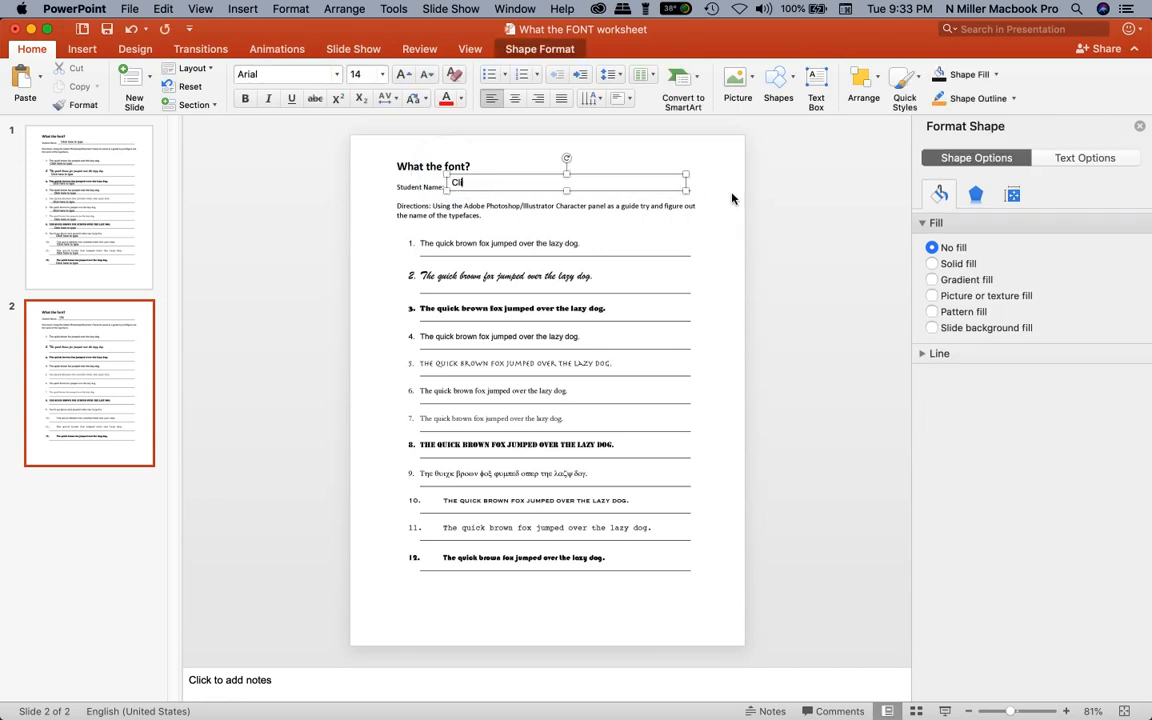
pyautogui.write('Click her t')
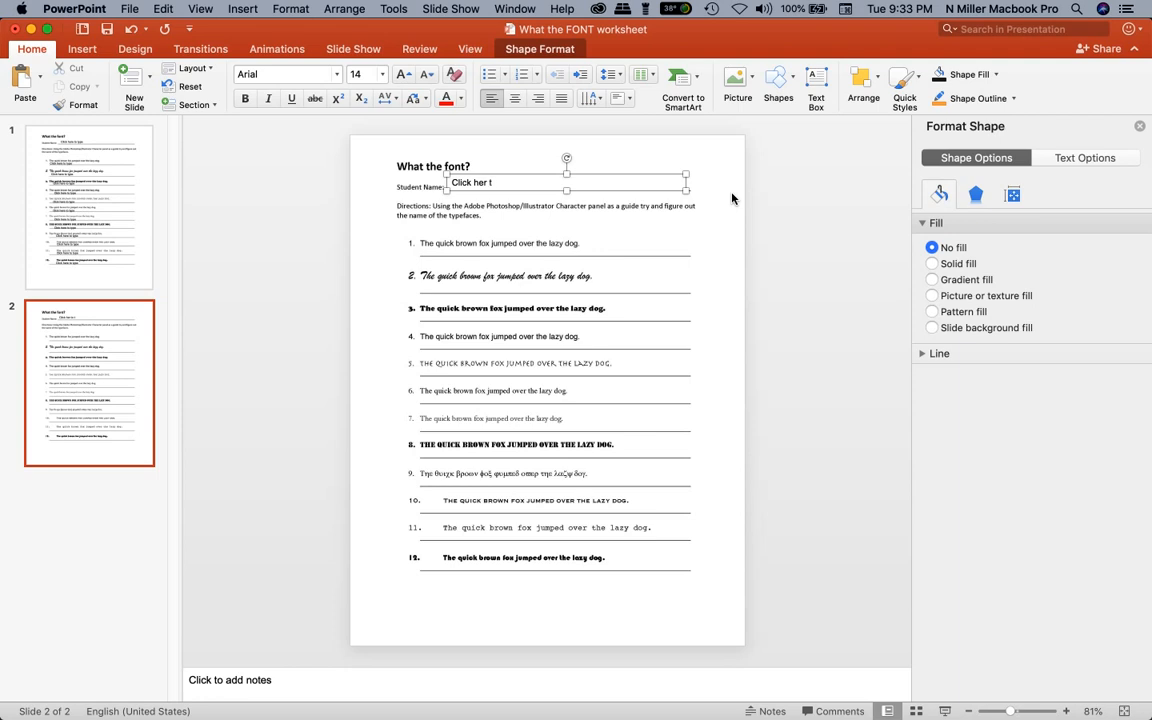
pyautogui.write('here to type.')
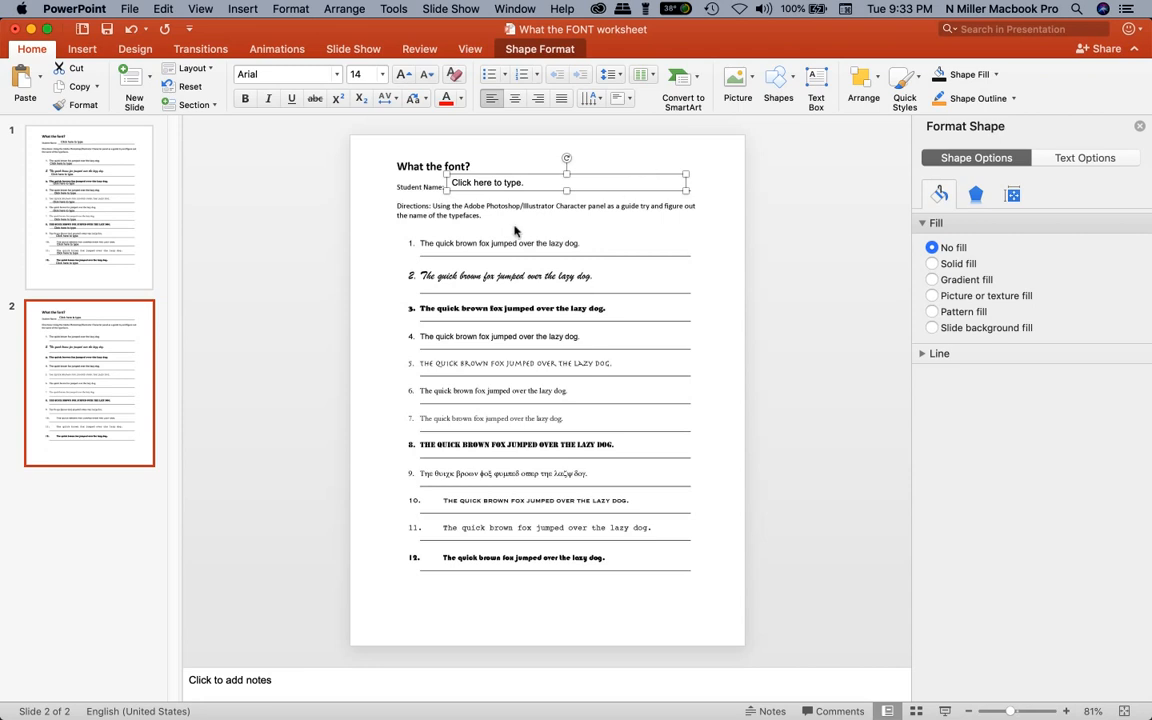
pyautogui.moveTo(666, 200)
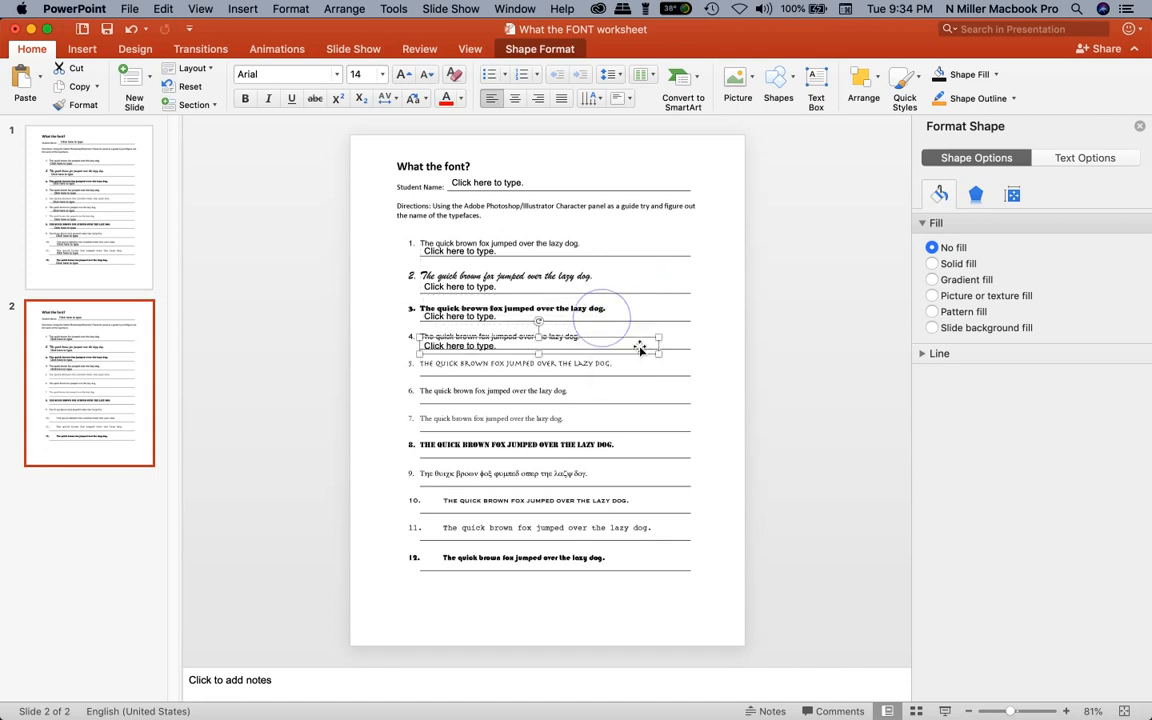
# Position 'Click here to type.' text box copies under sentences 4, 5, 8 and 11
pyautogui.moveTo(600, 316); pyautogui.dragTo(590, 350)
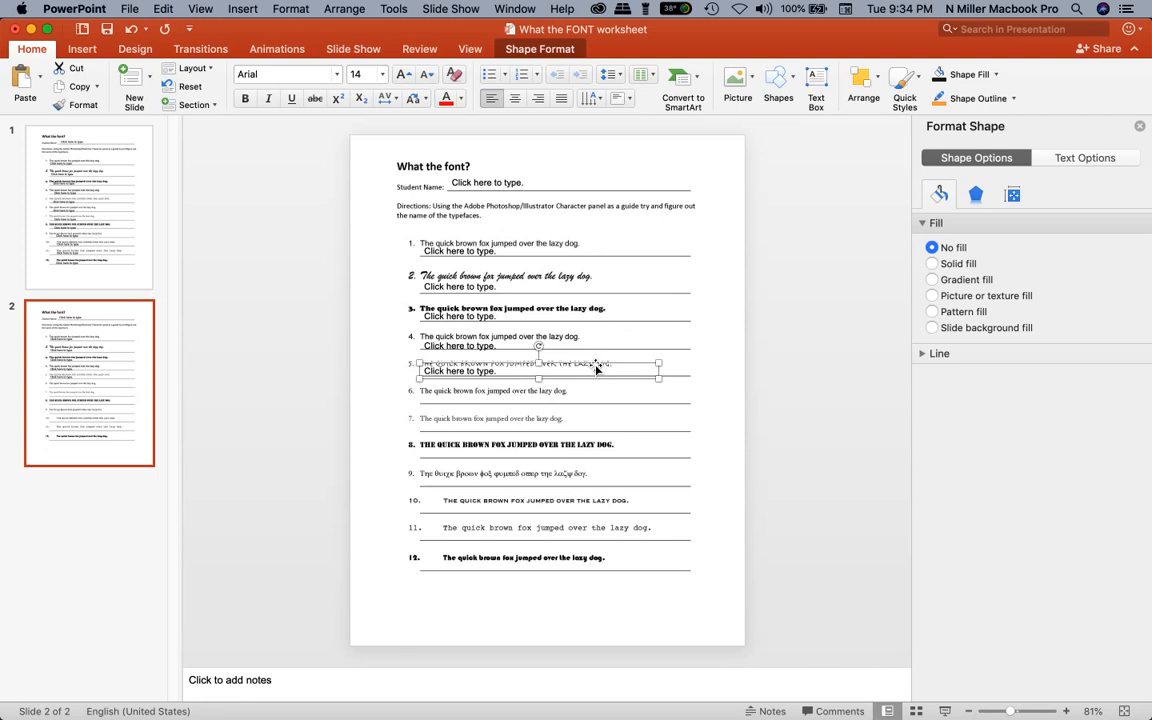
pyautogui.moveTo(540, 376); pyautogui.dragTo(596, 376)
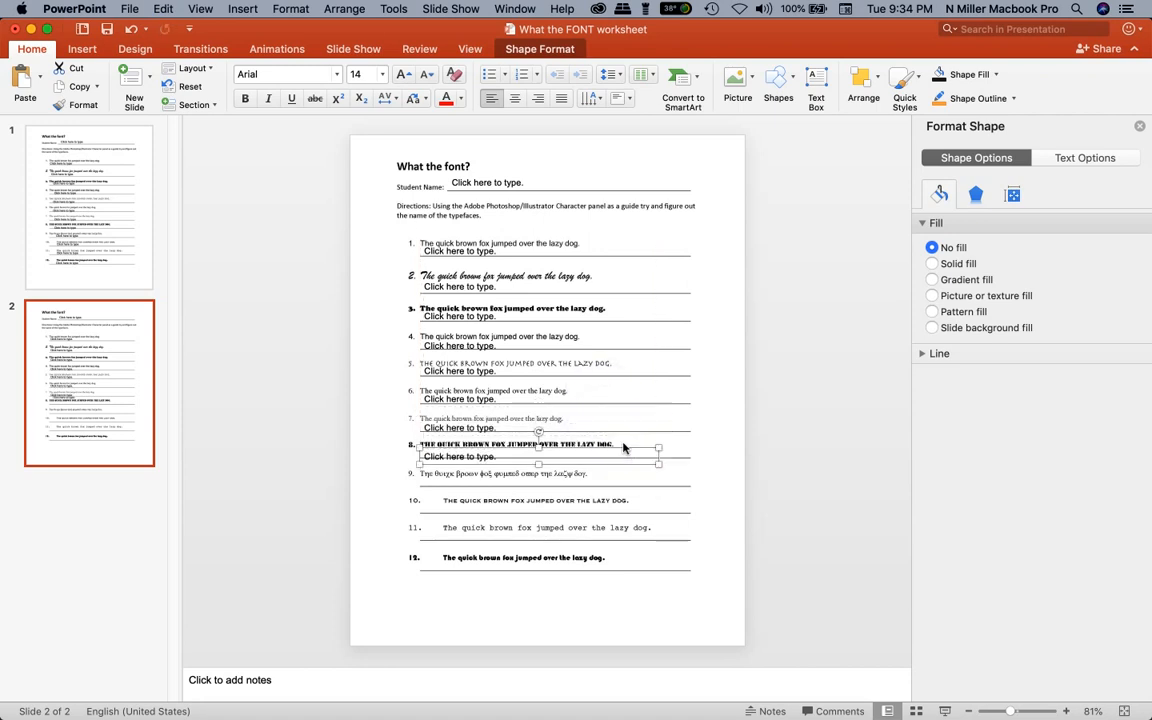
pyautogui.moveTo(540, 448); pyautogui.dragTo(610, 476)
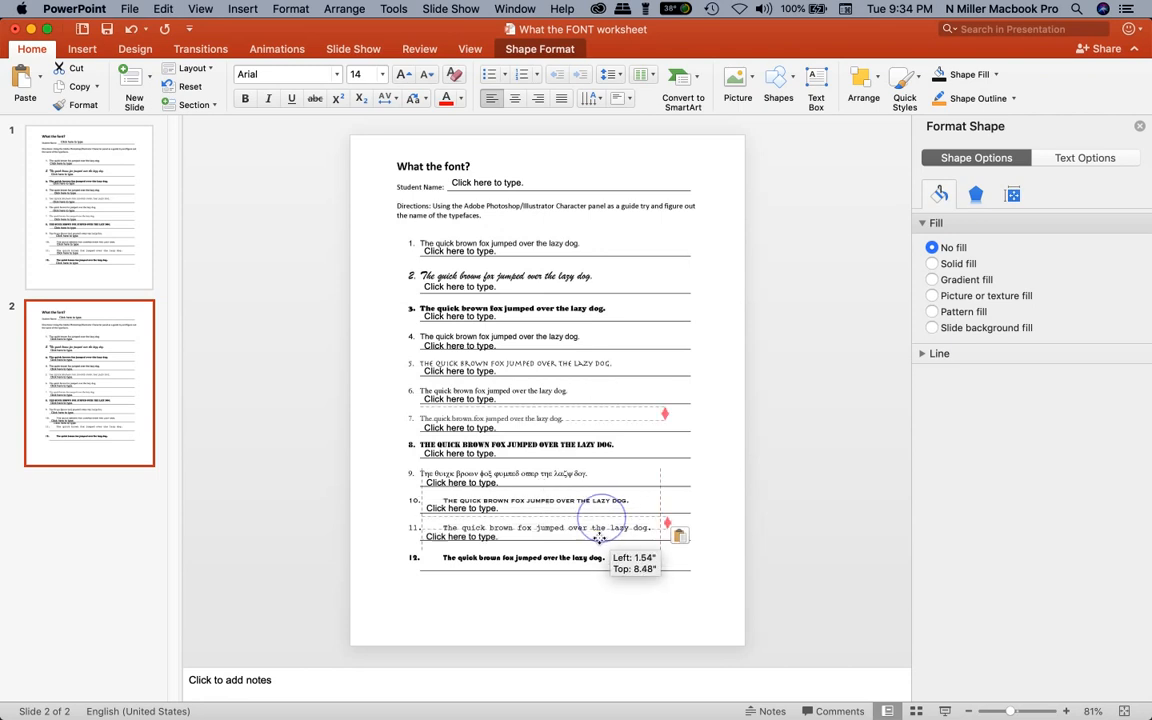
pyautogui.moveTo(598, 530); pyautogui.dragTo(620, 558)
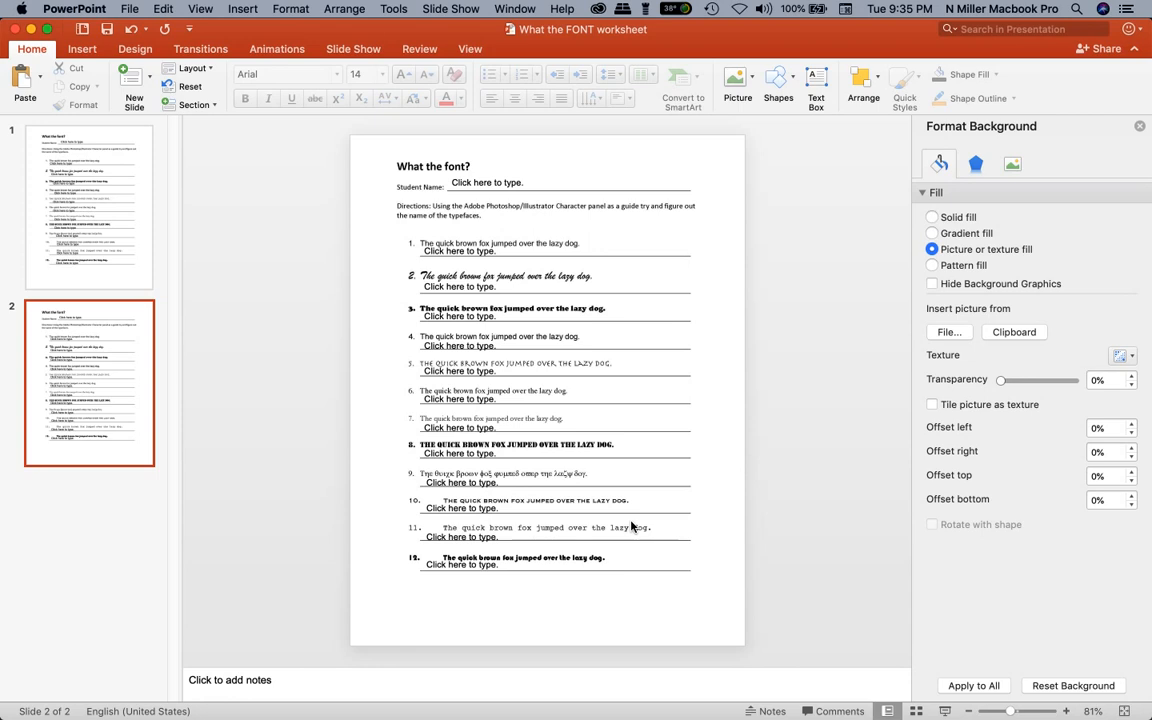
pyautogui.moveTo(880, 532)
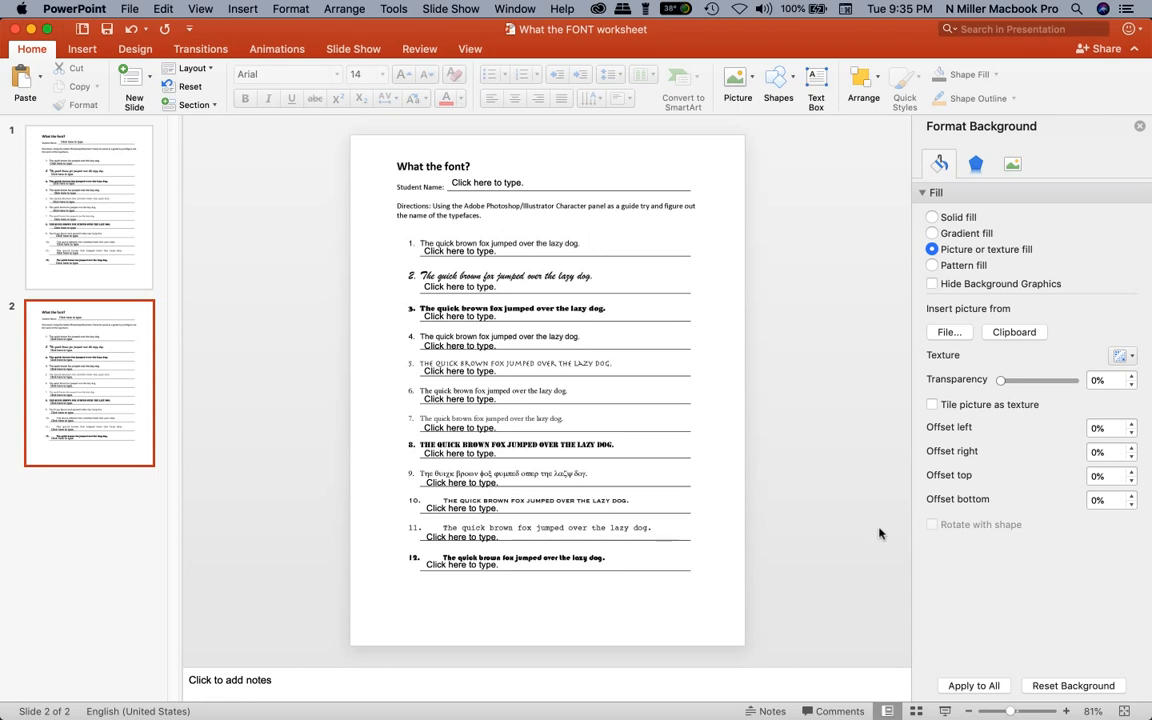
pyautogui.moveTo(652, 584)
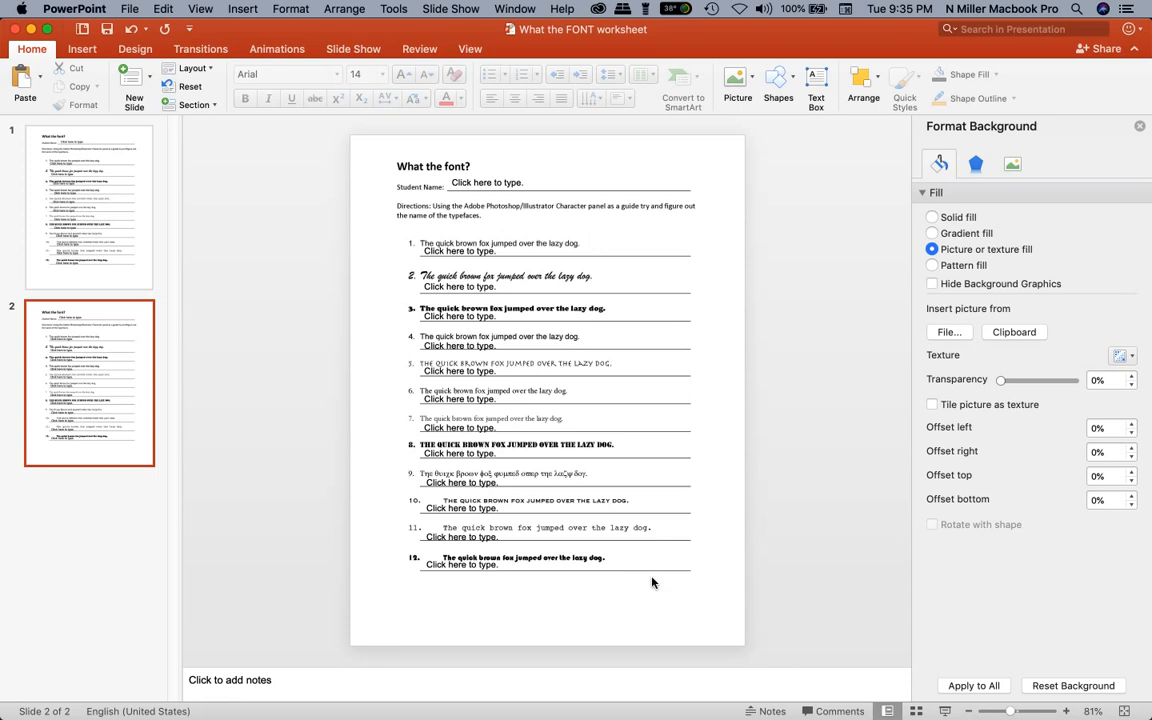
pyautogui.moveTo(668, 532)
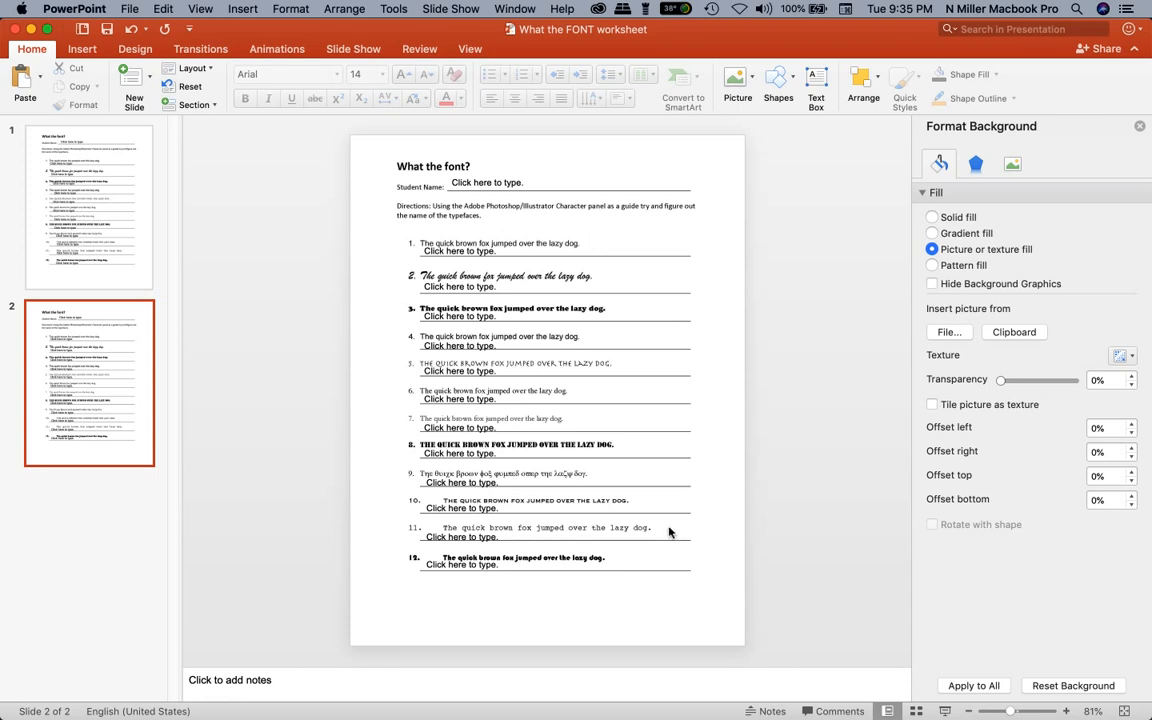
pyautogui.moveTo(668, 500)
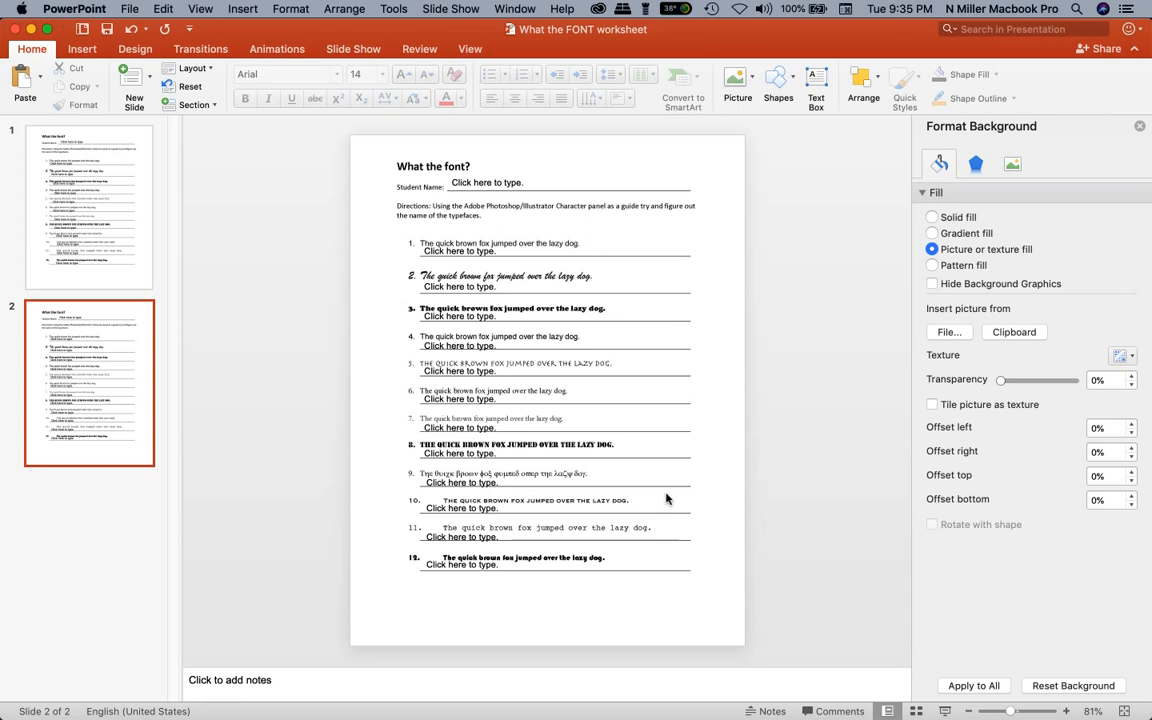